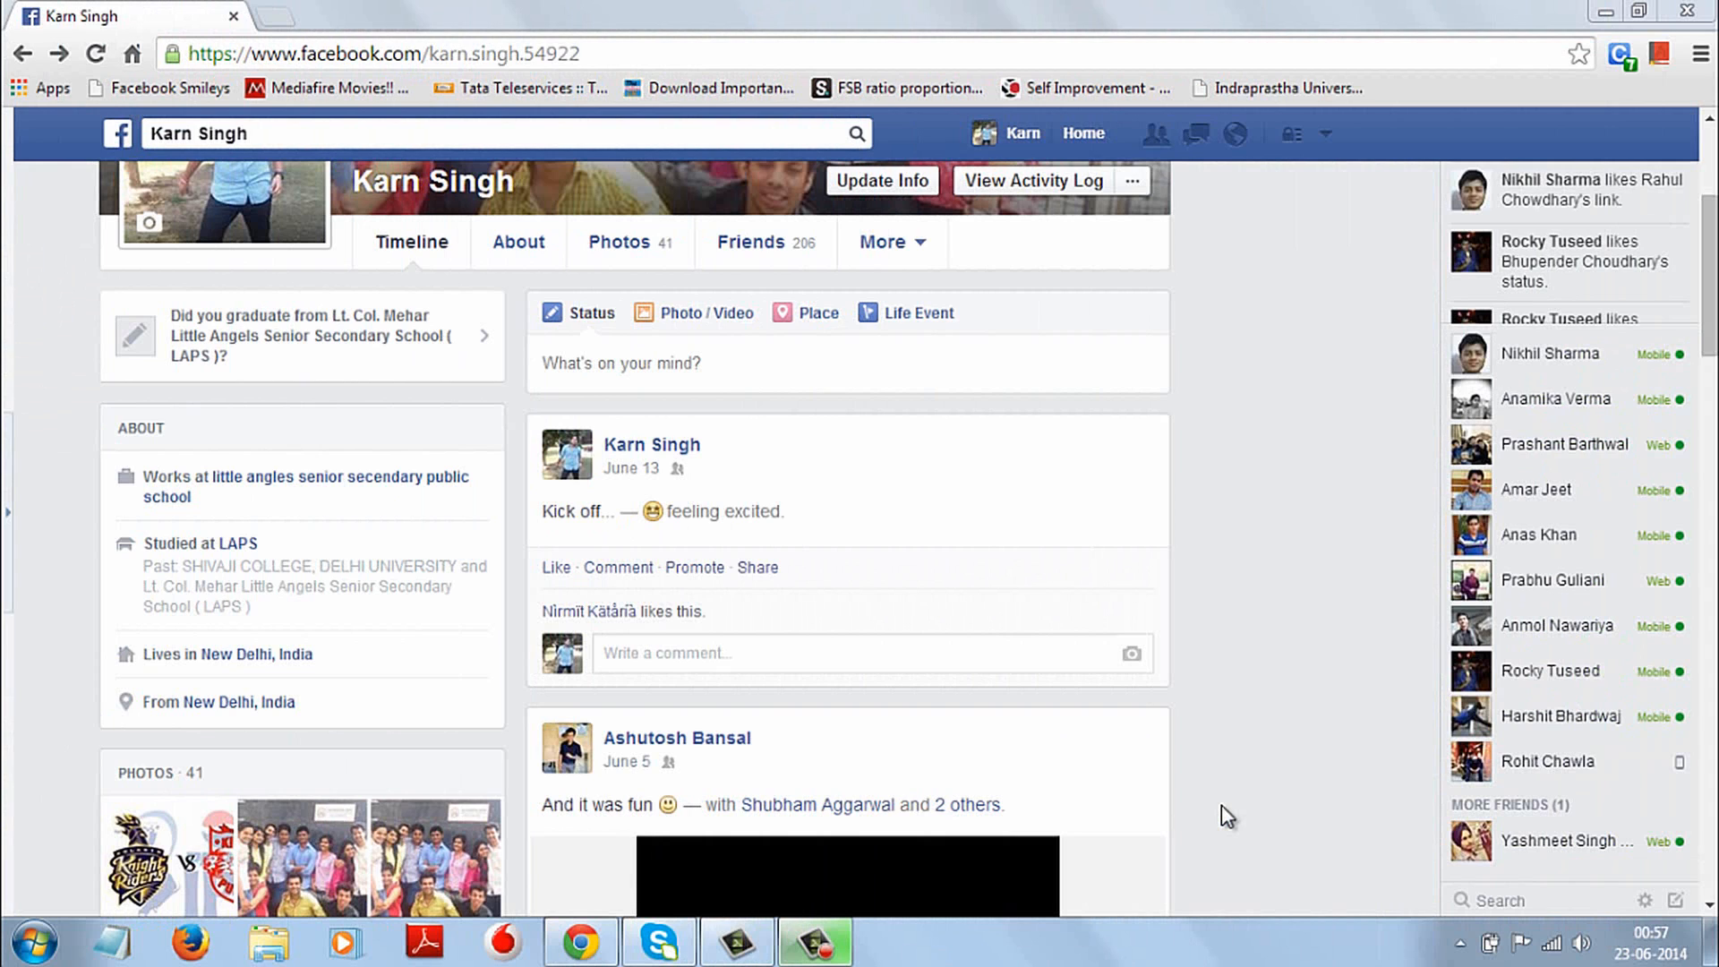
pyautogui.moveTo(856, 576)
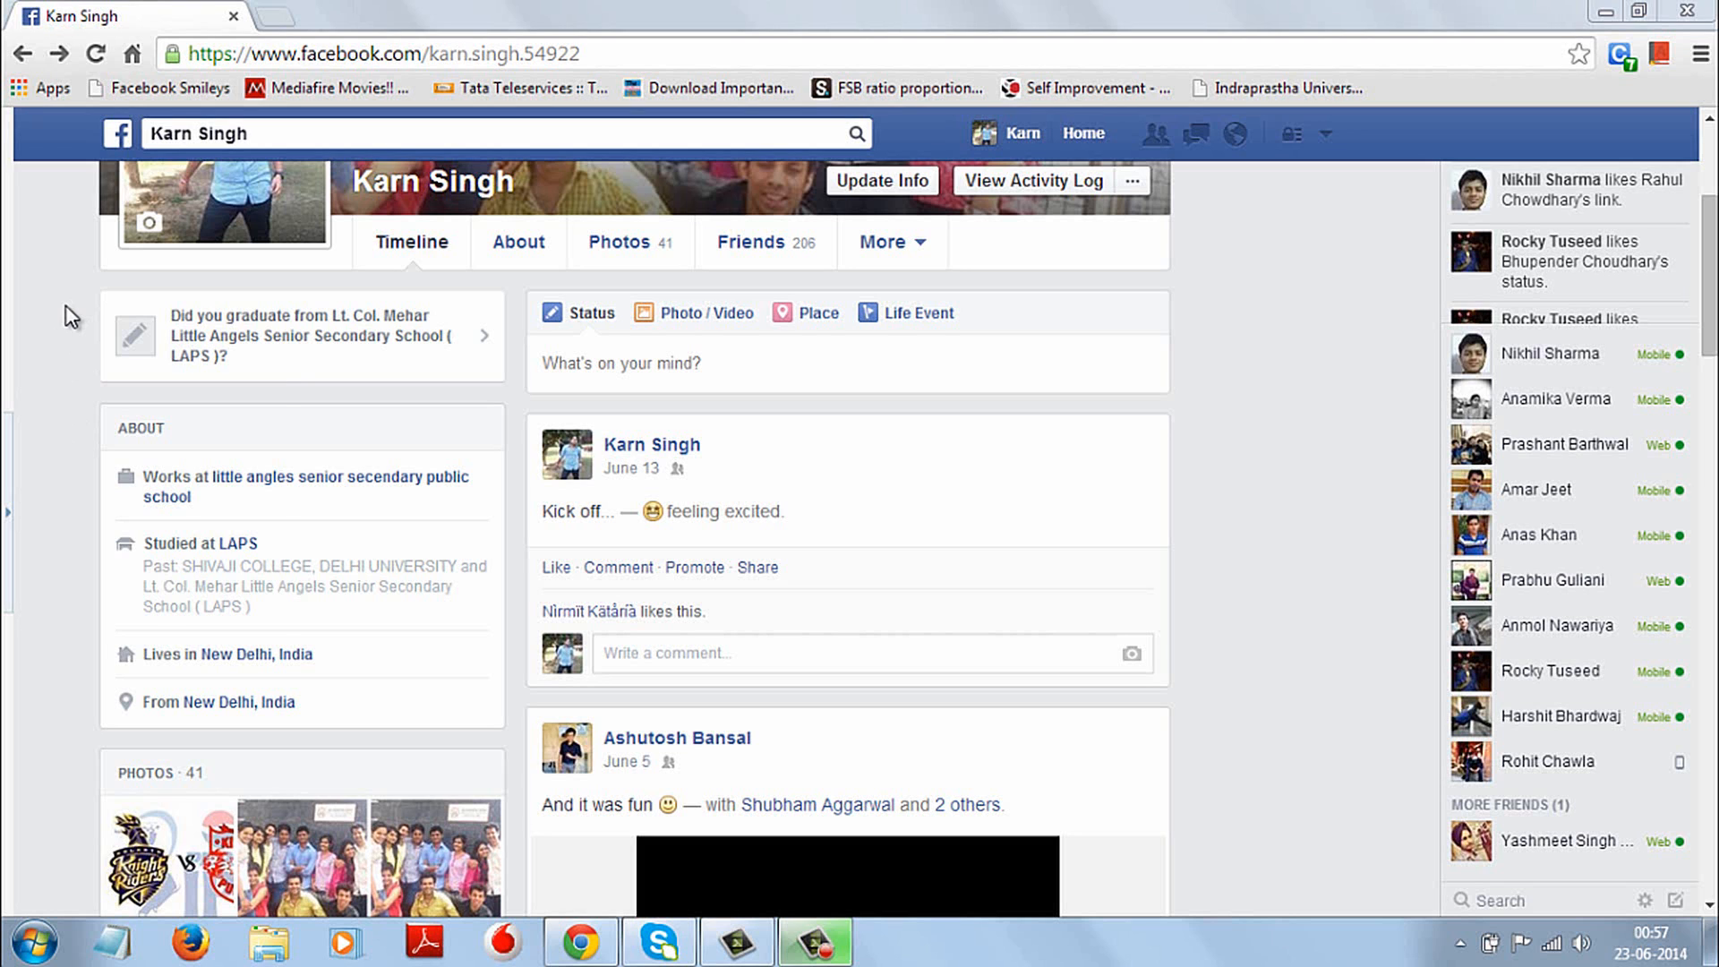
# View the HTML source of the Facebook profile page in a new tab.
pyautogui.rightClick(70, 313)
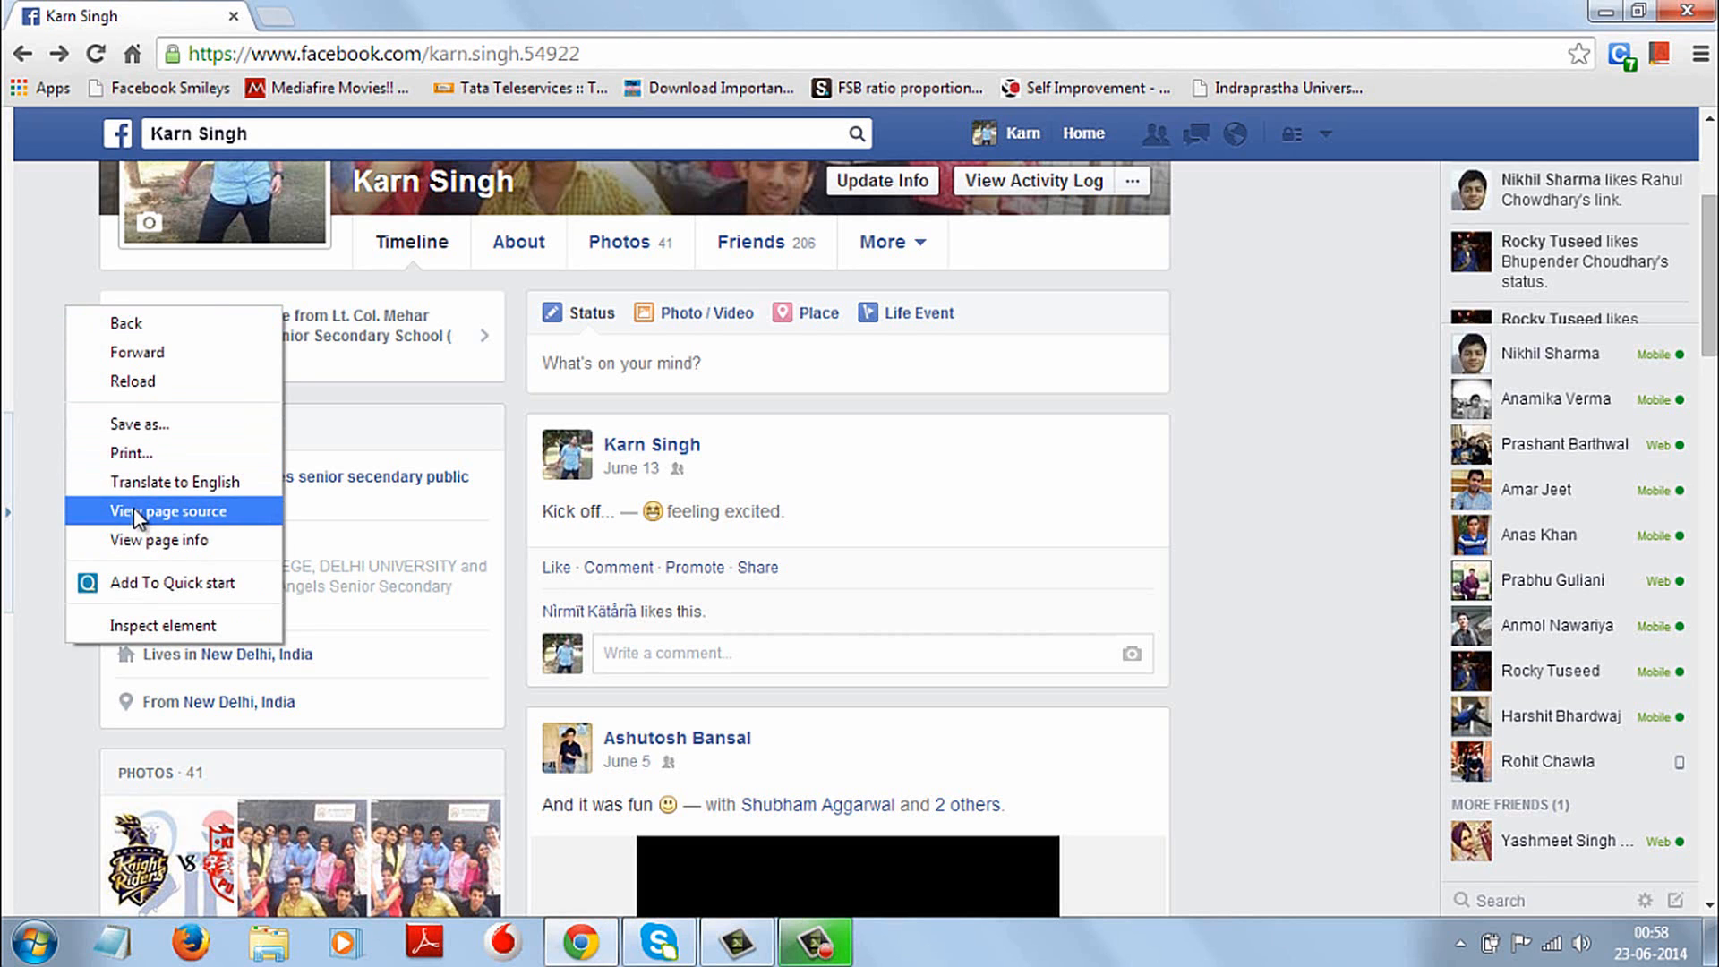
pyautogui.click(165, 510)
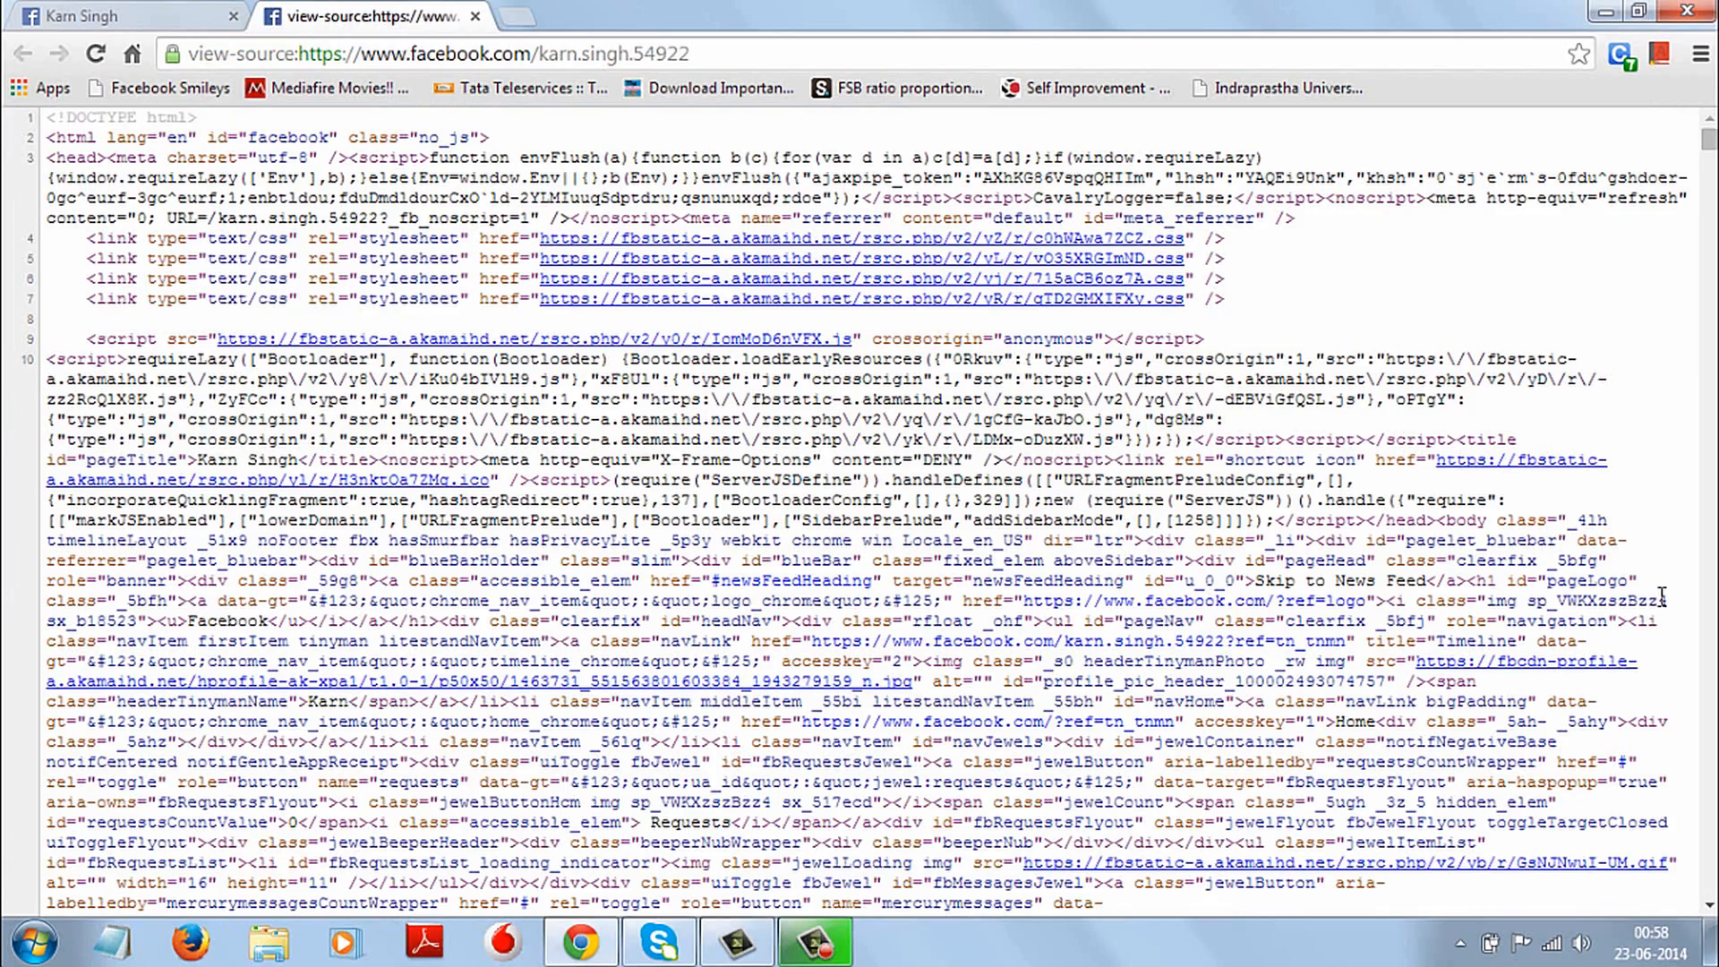
# Find 'initialchatfriendslist' in the page source and select the first friend ID.
pyautogui.press('Ctrl+f')
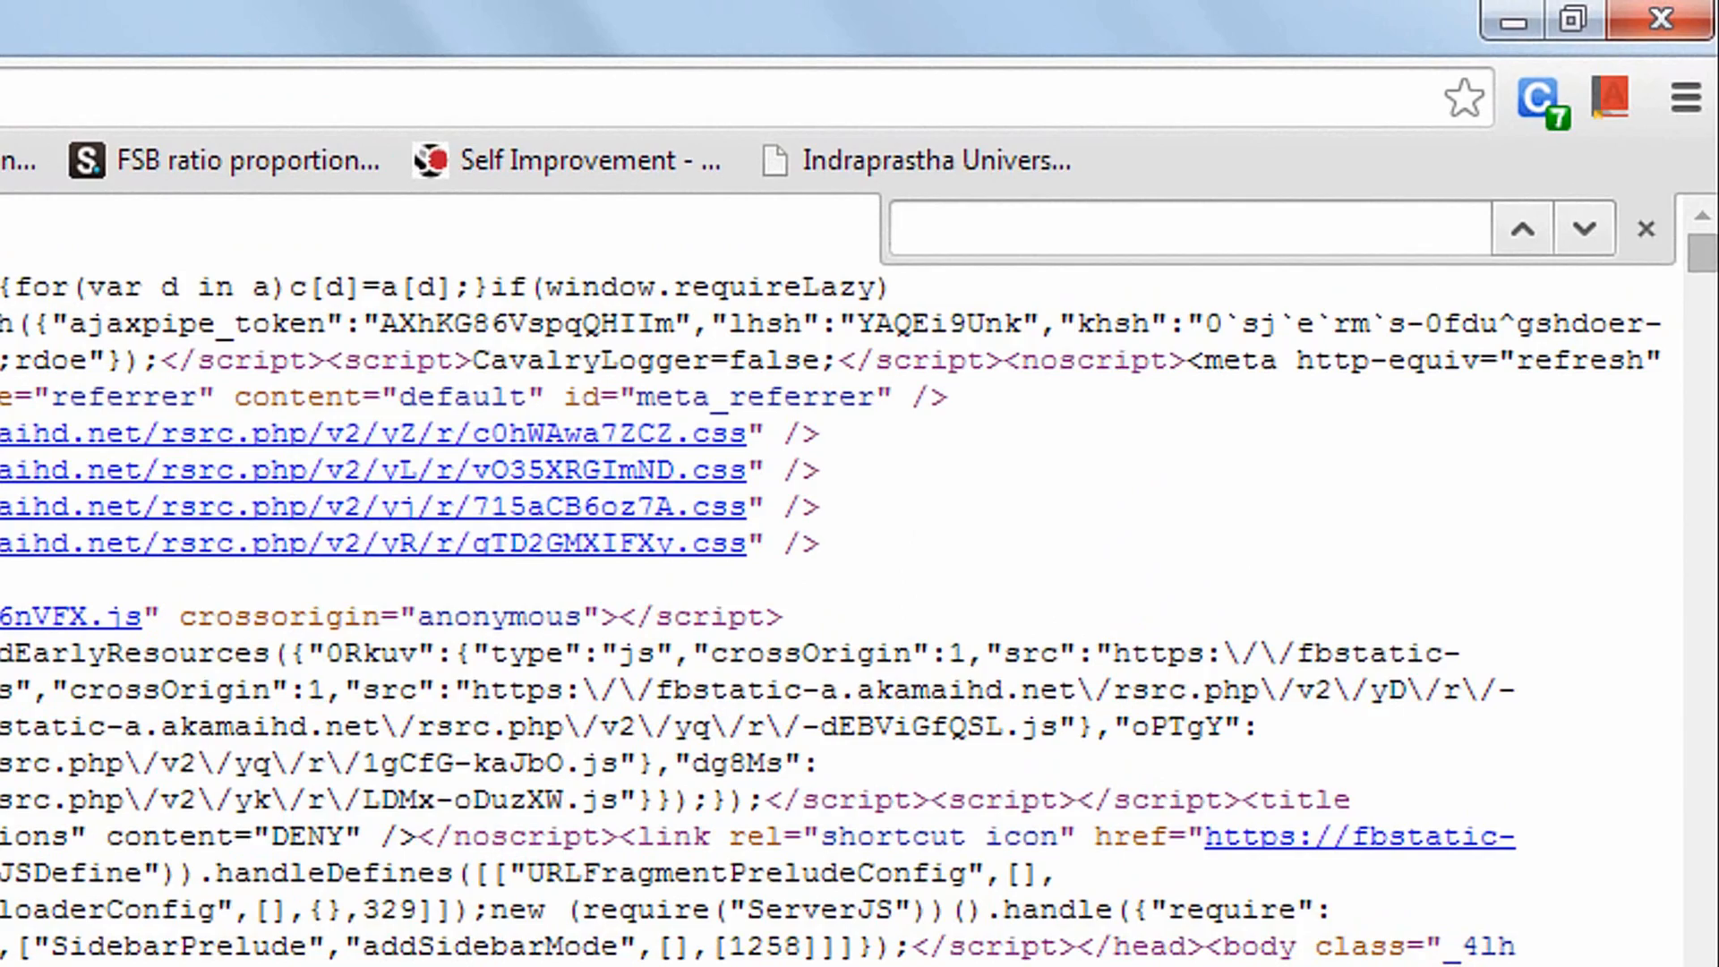
pyautogui.write('initialchatfriendslist')
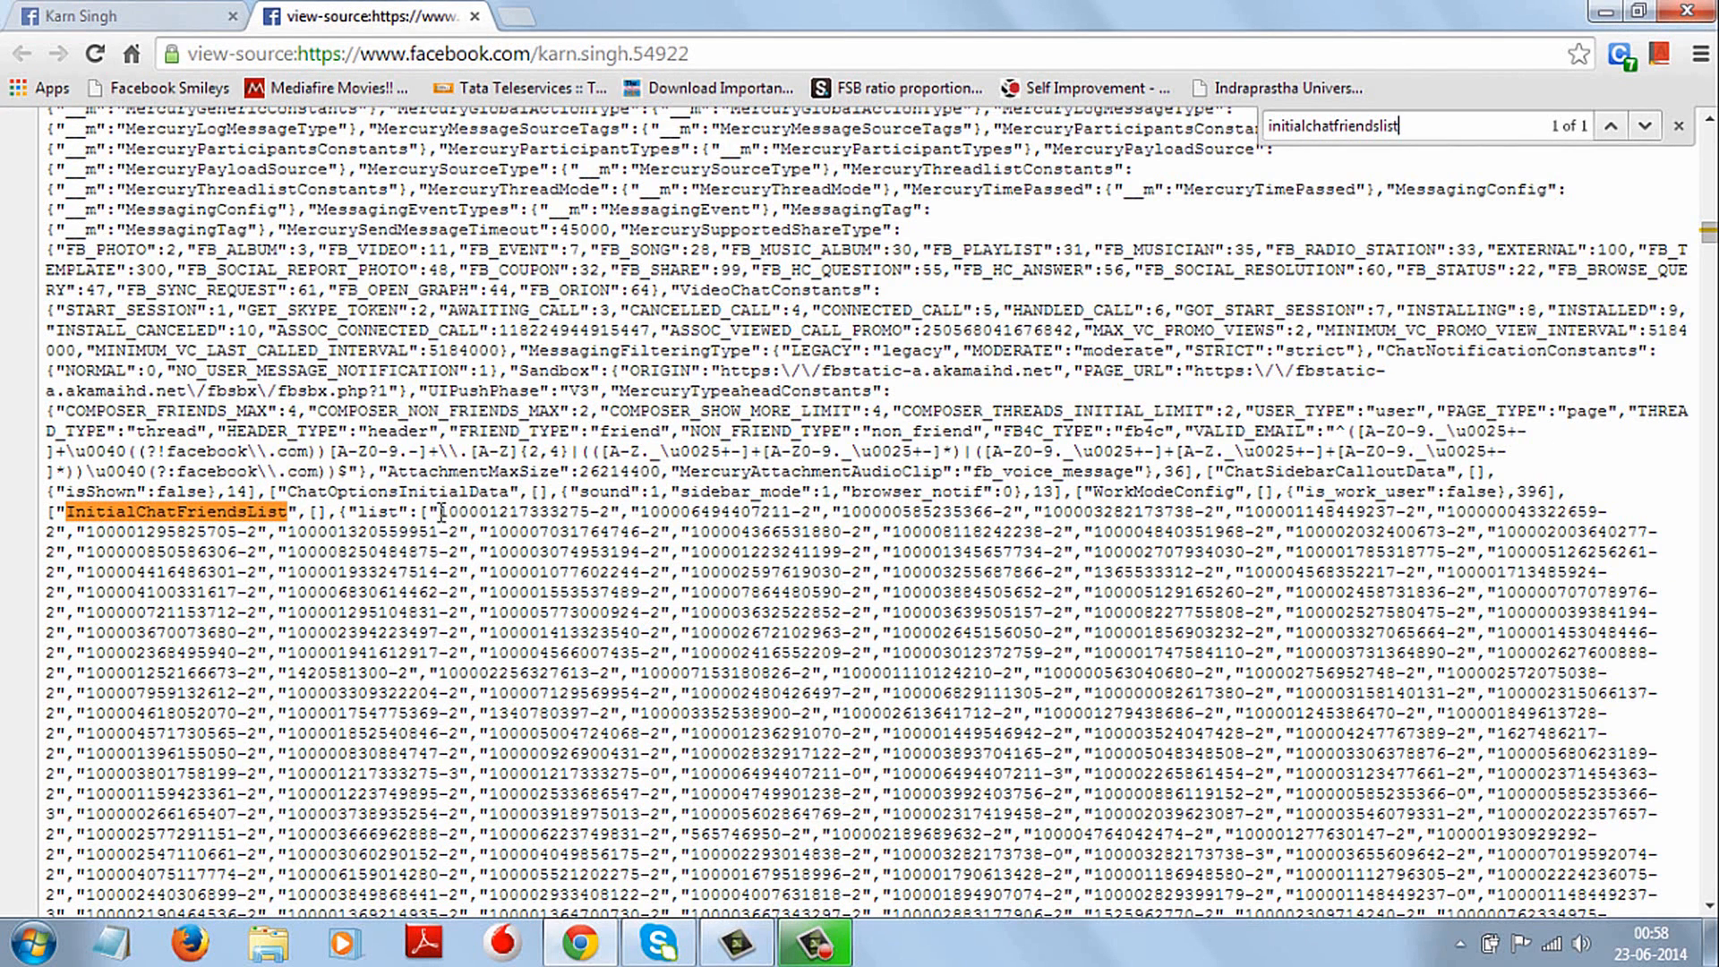
pyautogui.moveTo(444, 510); pyautogui.dragTo(657, 530)
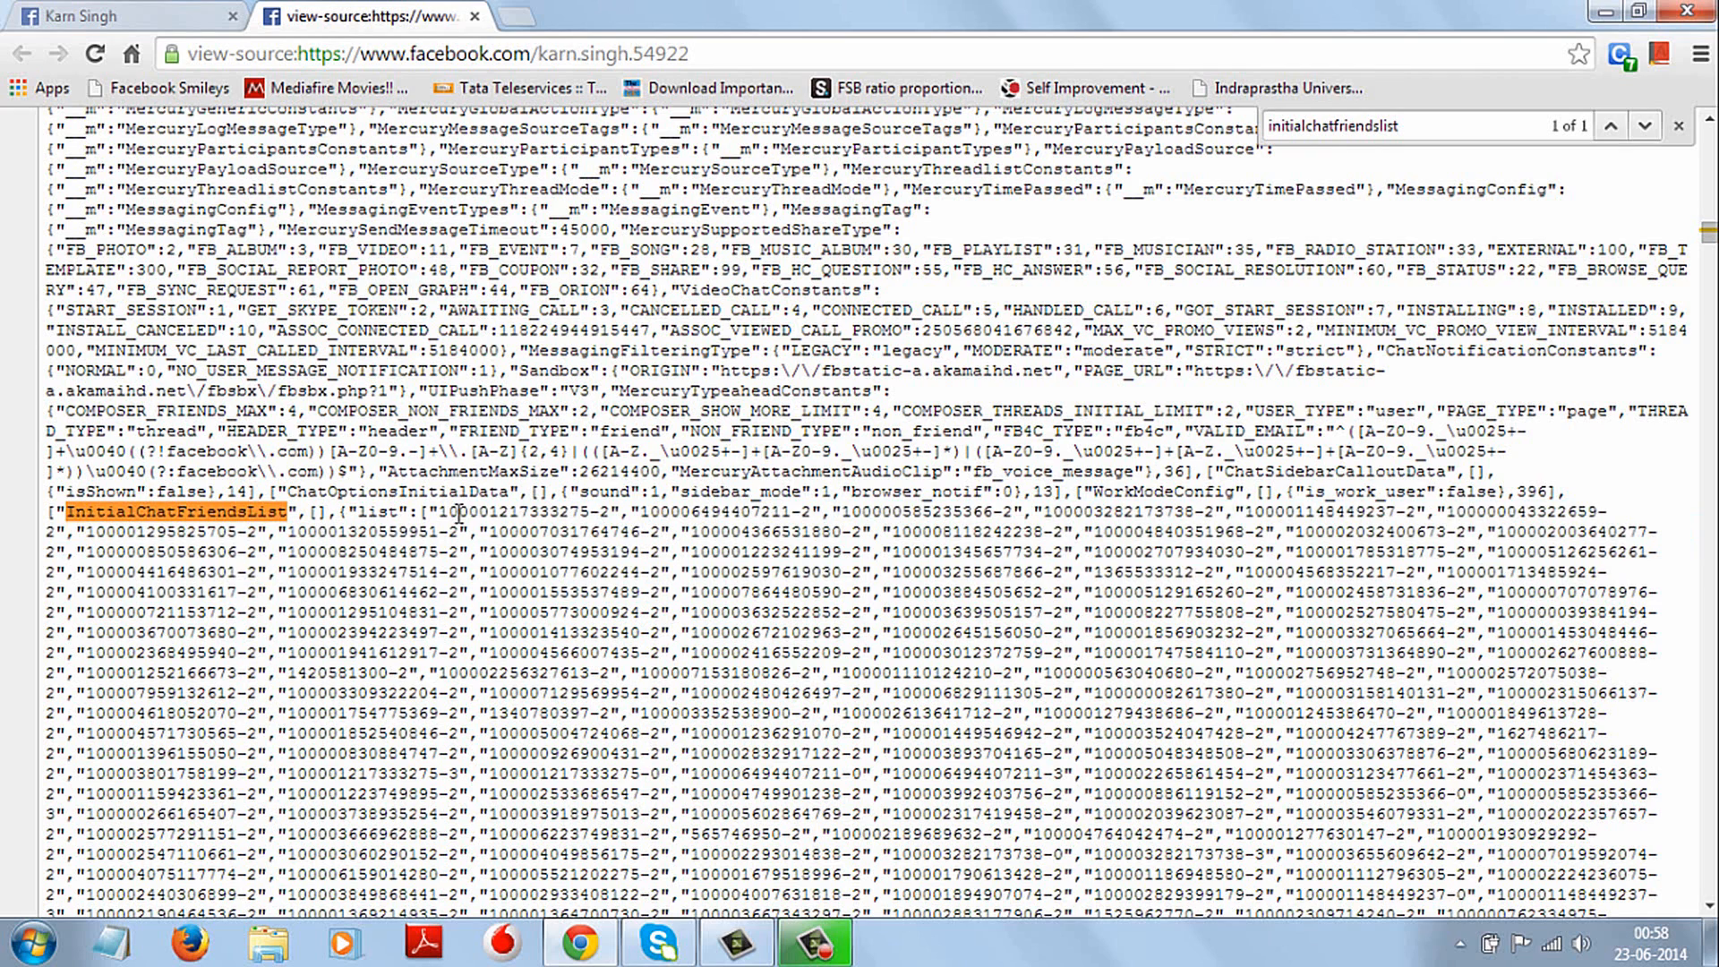
pyautogui.doubleClick(496, 535)
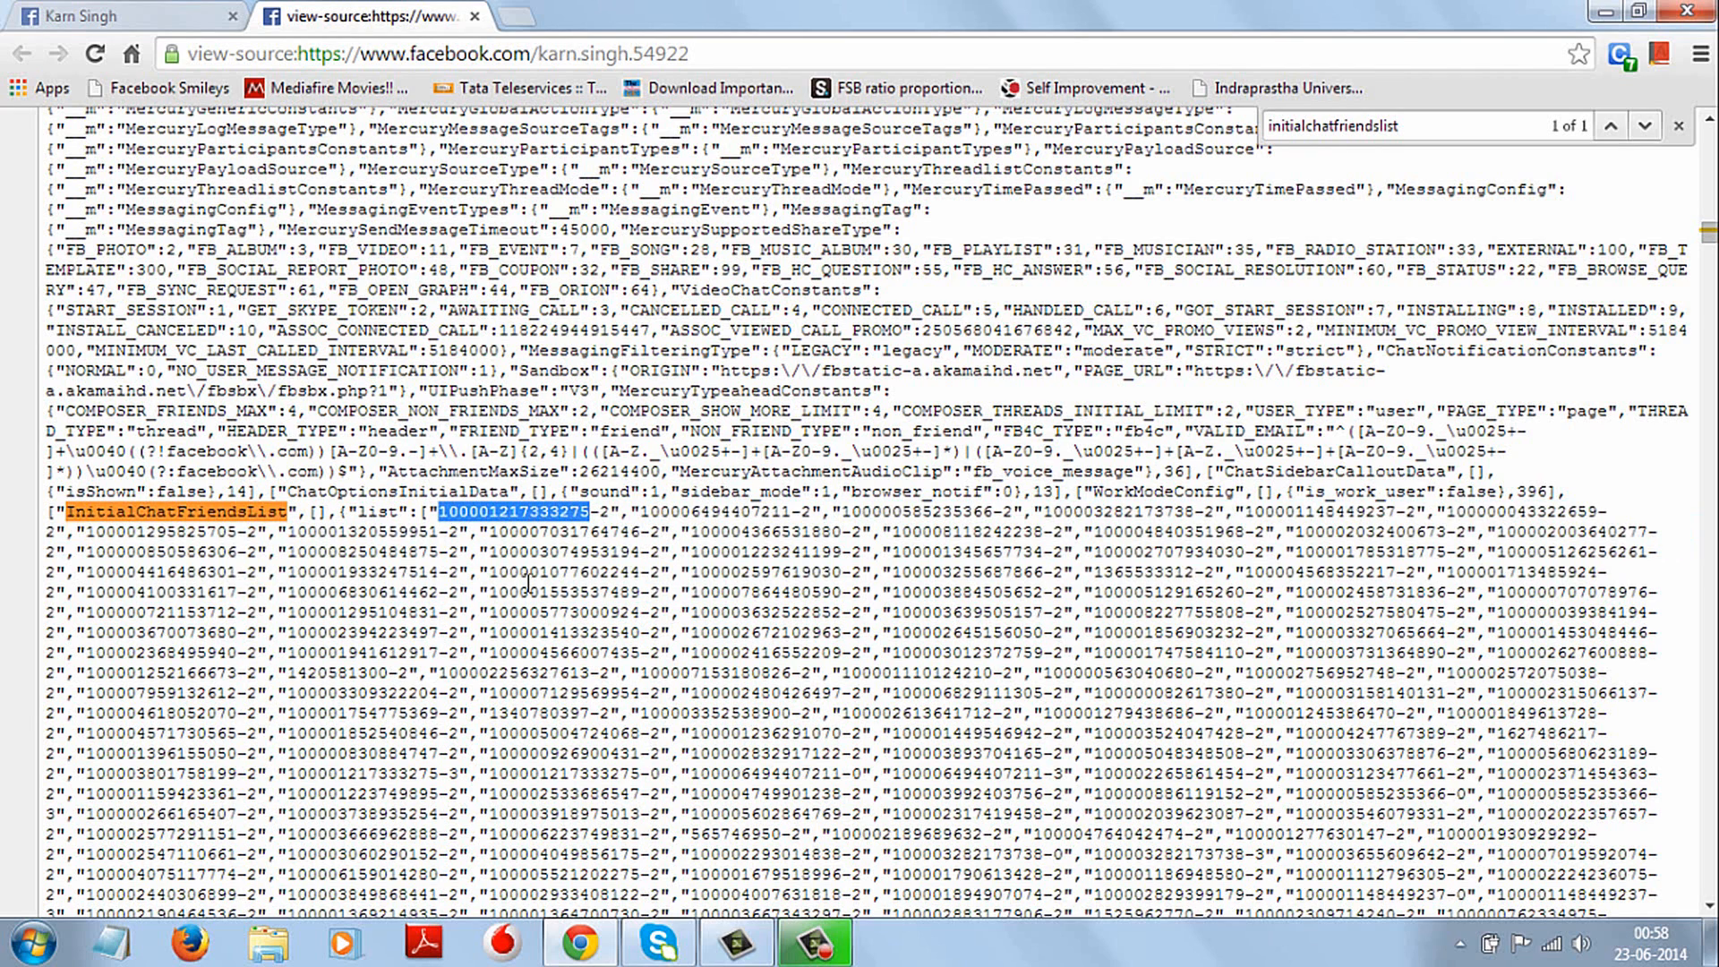
pyautogui.moveTo(526, 557)
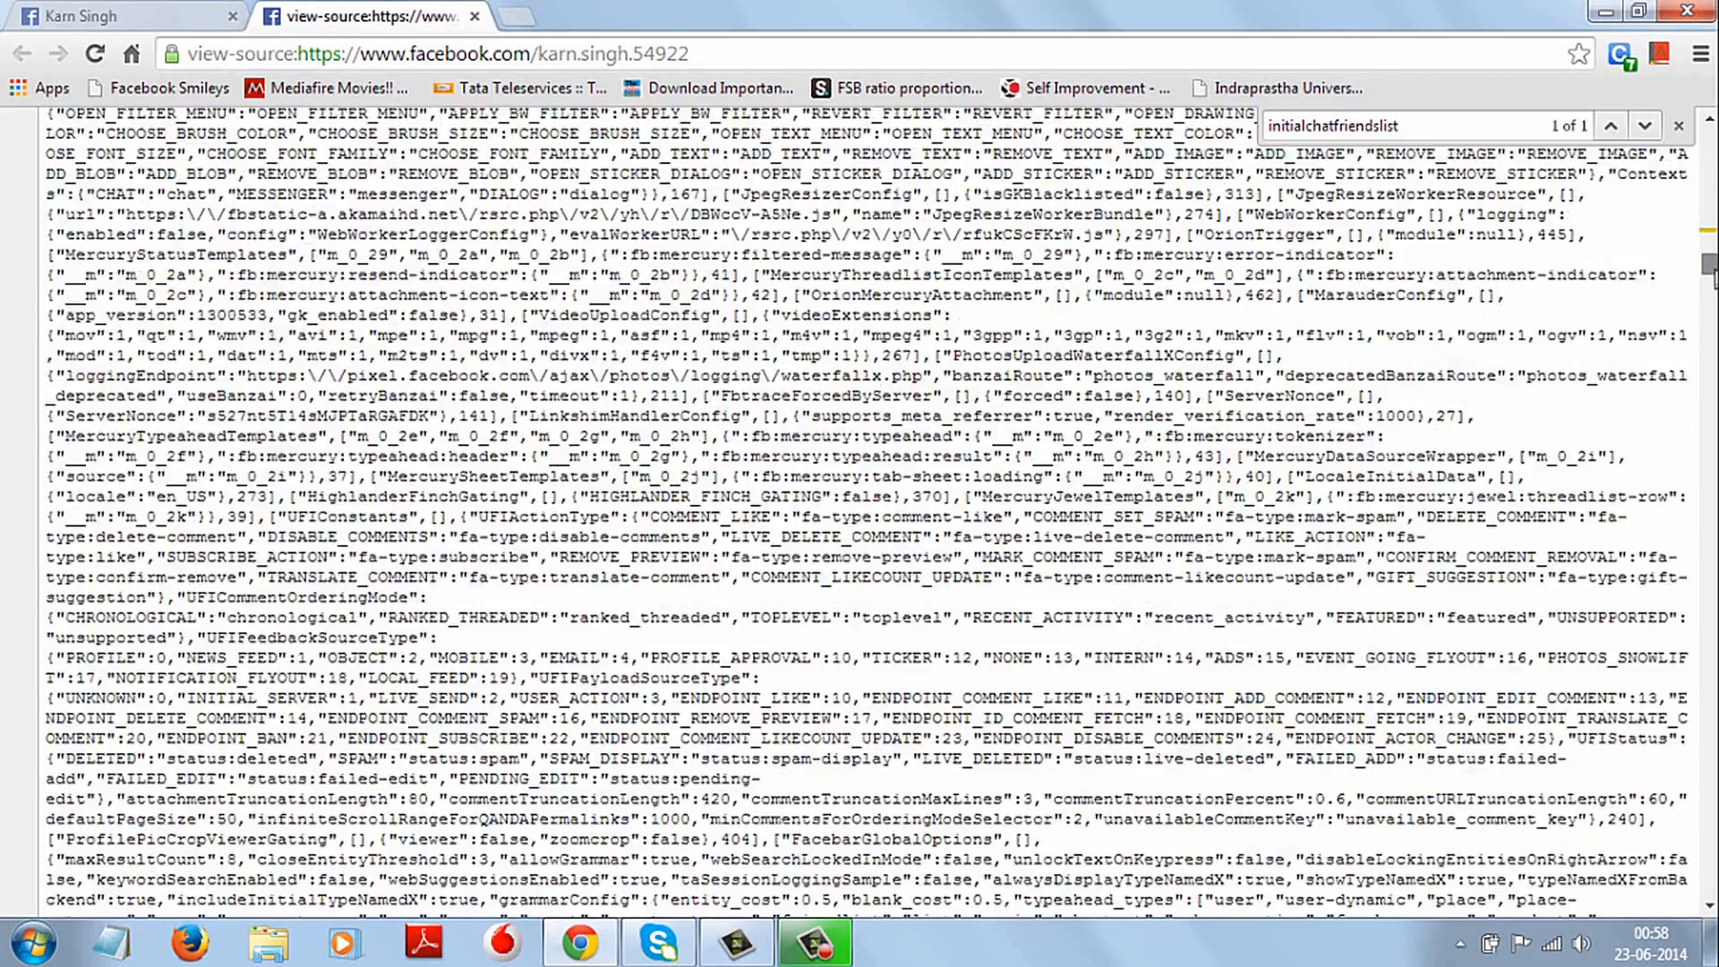
pyautogui.scroll(-3)
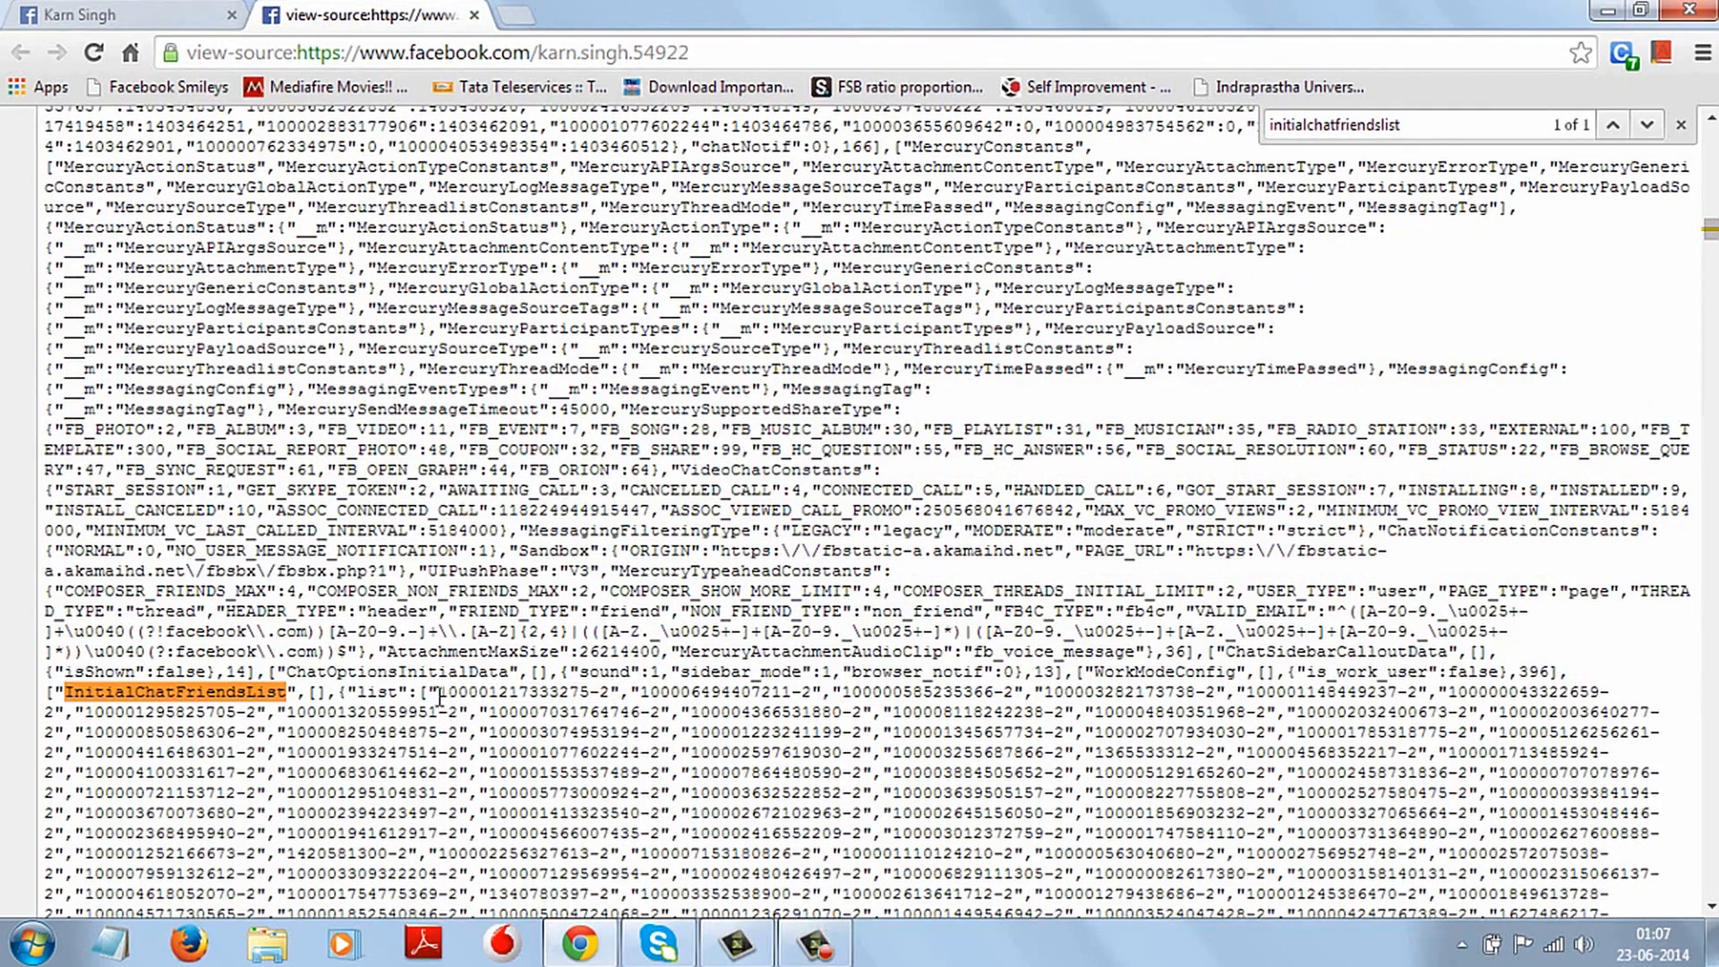
# Back on the profile tab, replace the username 'rohit.is.best' in the address with the friend's ID.
pyautogui.doubleClick(514, 694)
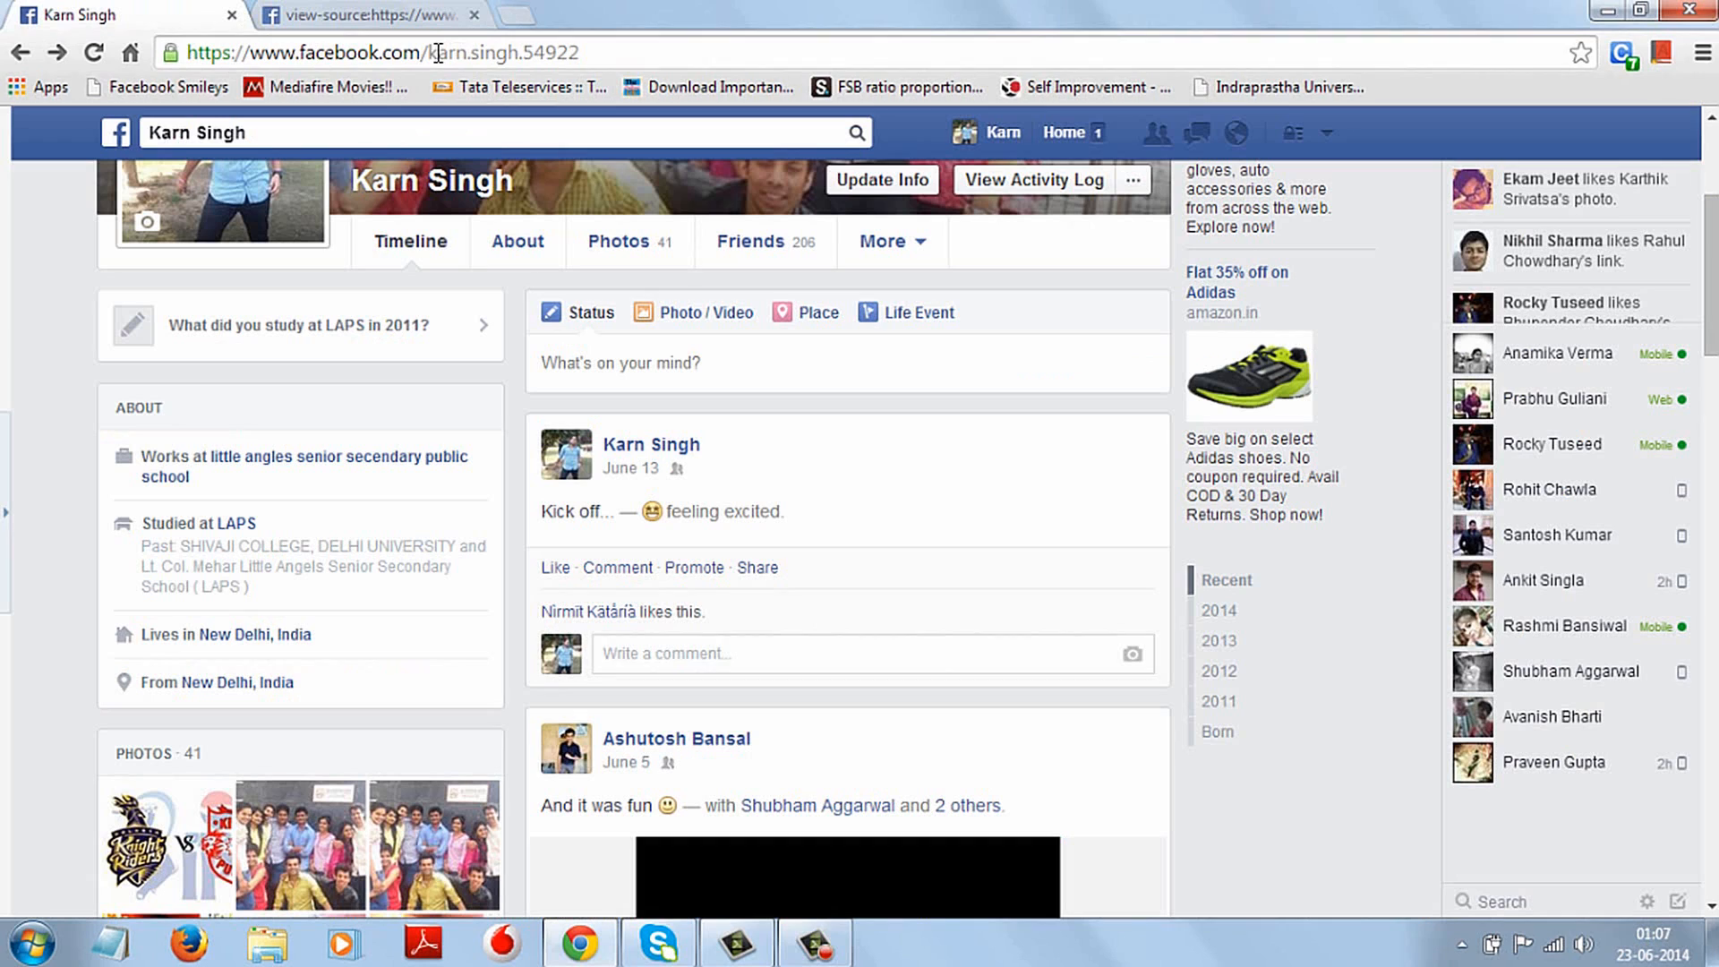
pyautogui.doubleClick(496, 52)
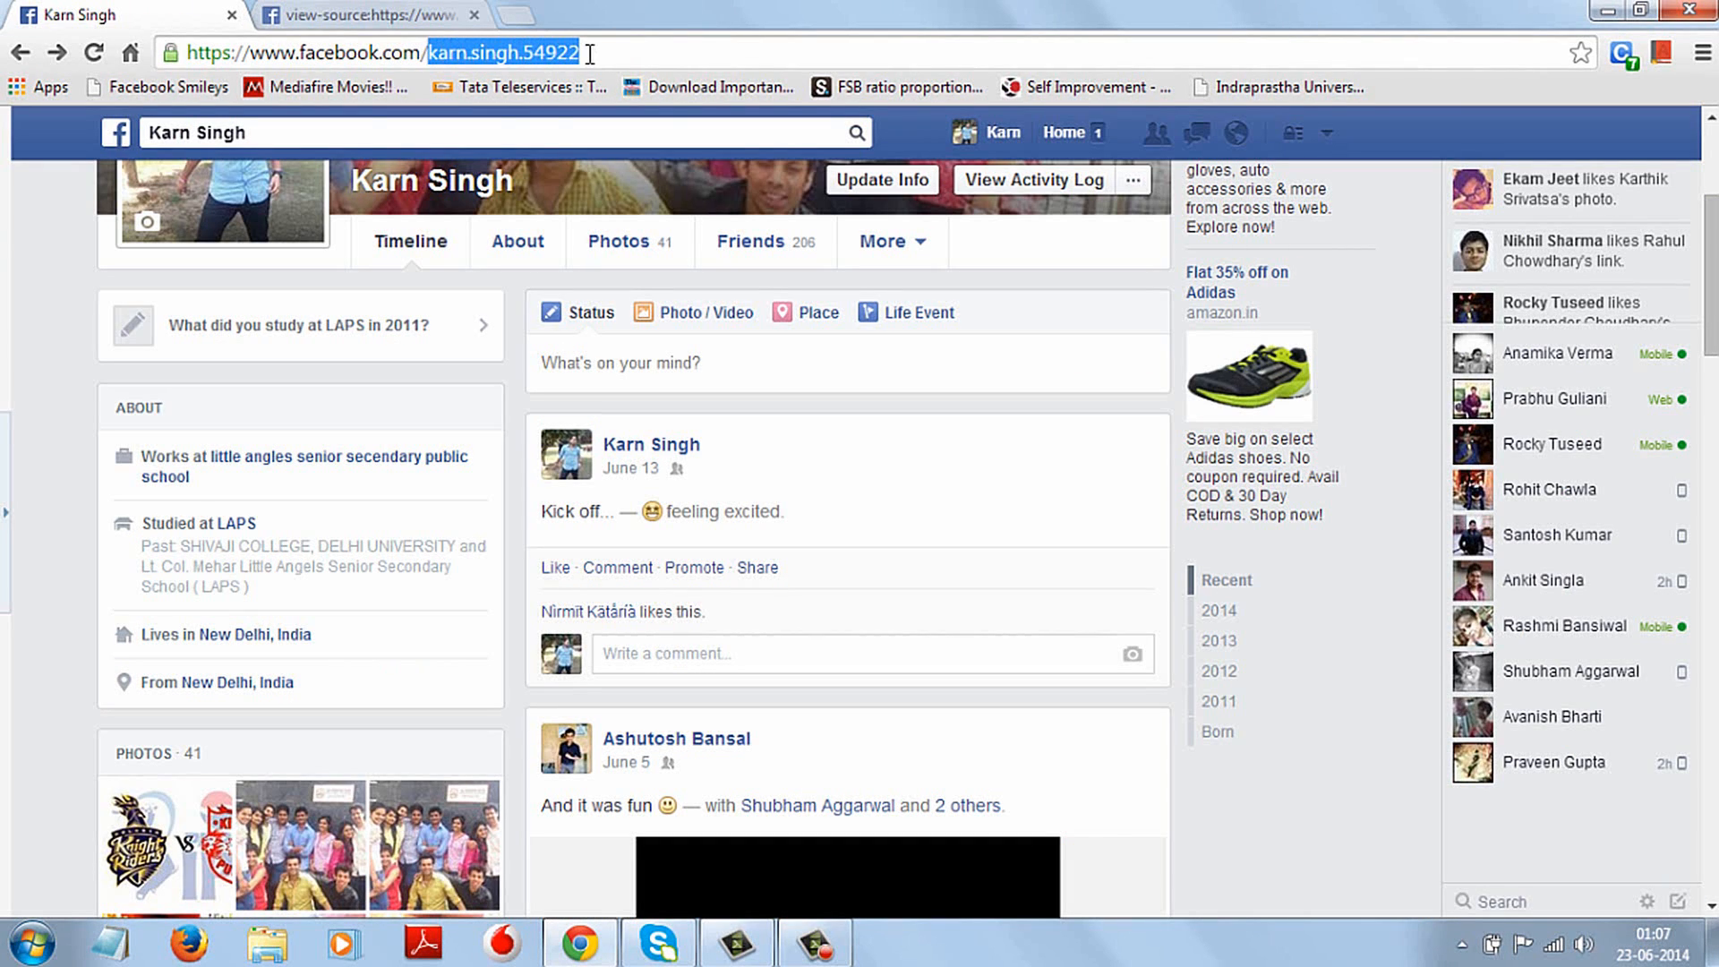
pyautogui.write('rohit.is.best')
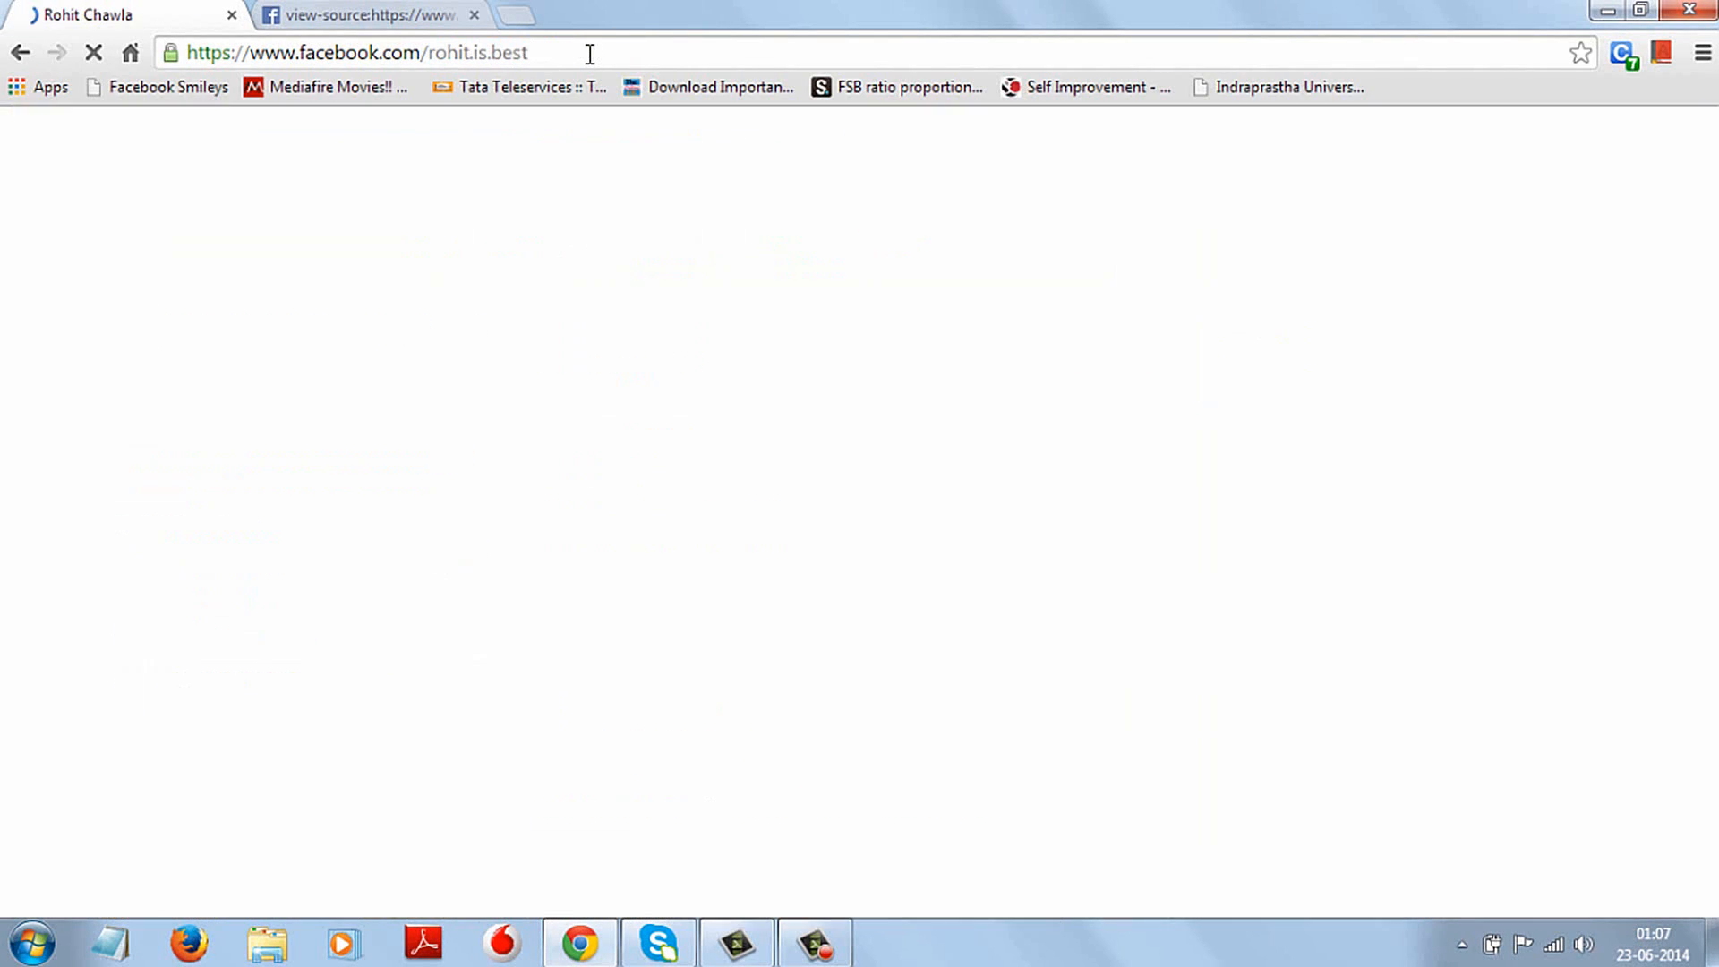